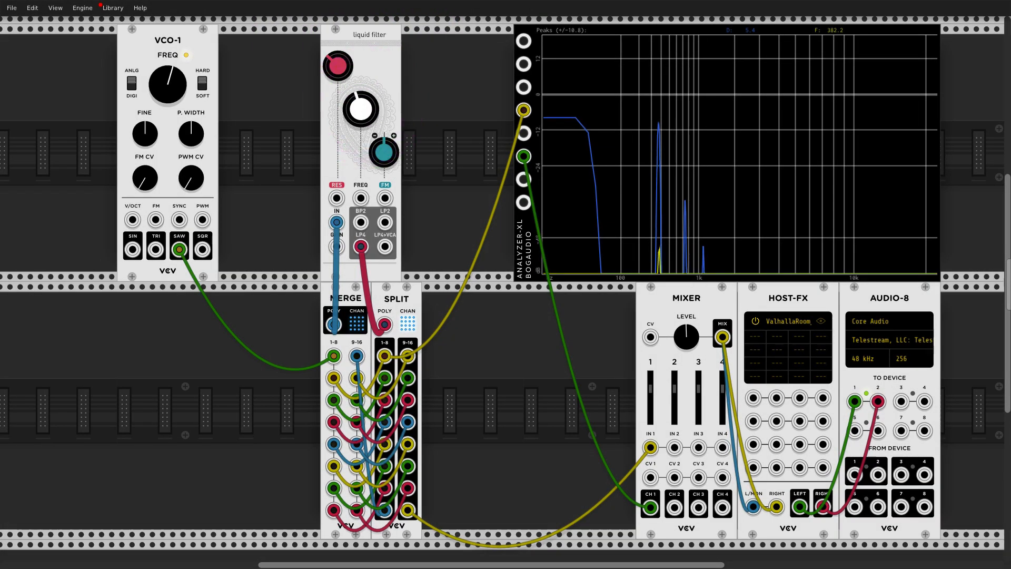
Scroll the rack and open the Module Browser with the Switch tag selected.
{"action": "left_click_drag", "start_coordinate": [361, 109], "coordinate": [370, 103]}
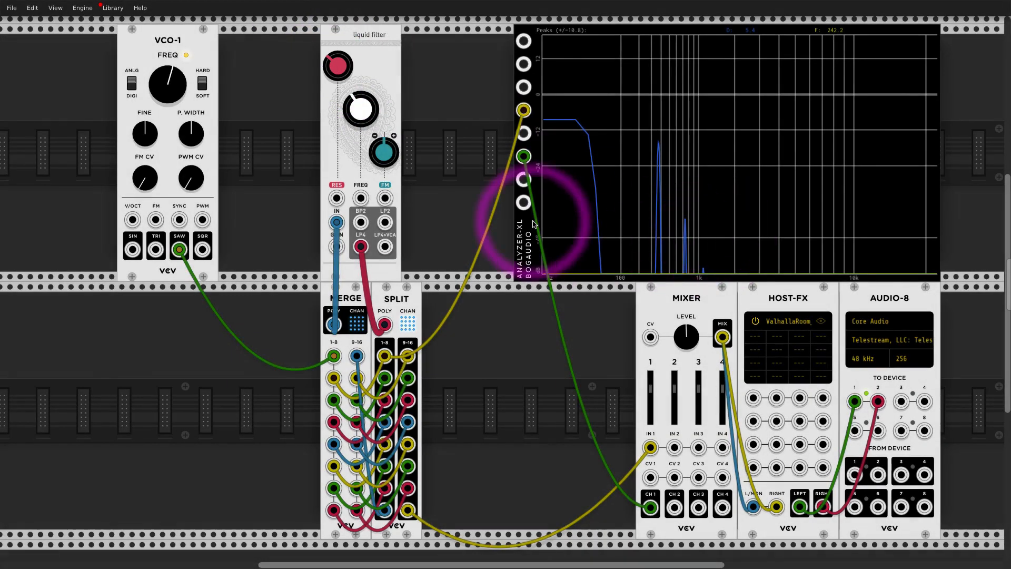
{"action": "mouse_move", "coordinate": [624, 222]}
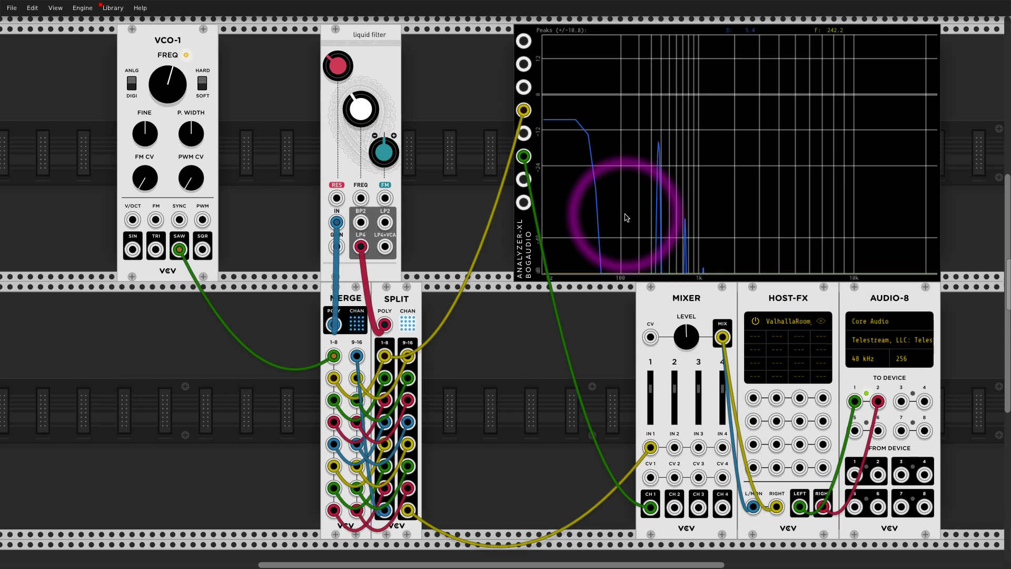
{"action": "mouse_move", "coordinate": [508, 195]}
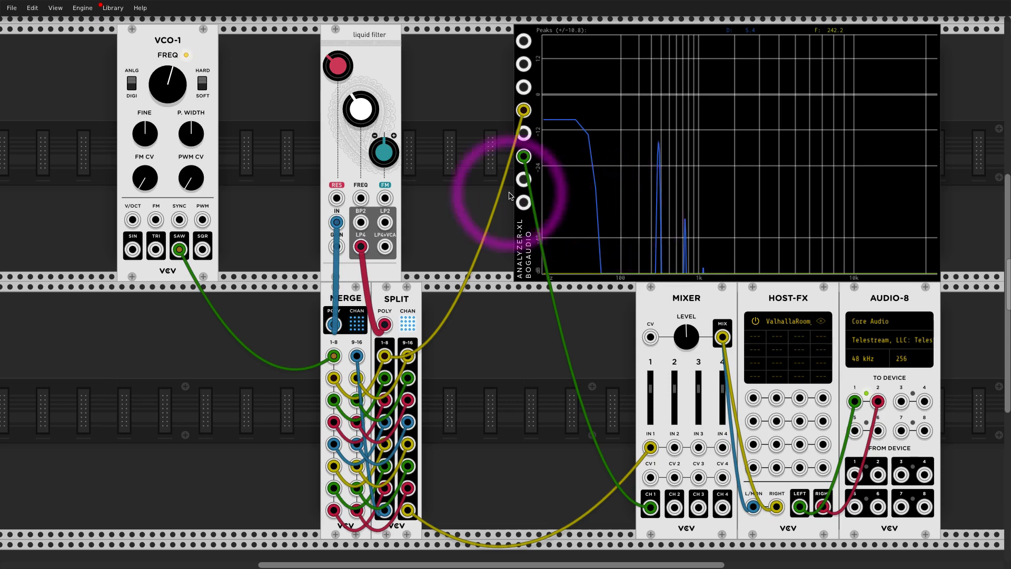
{"action": "mouse_move", "coordinate": [358, 174]}
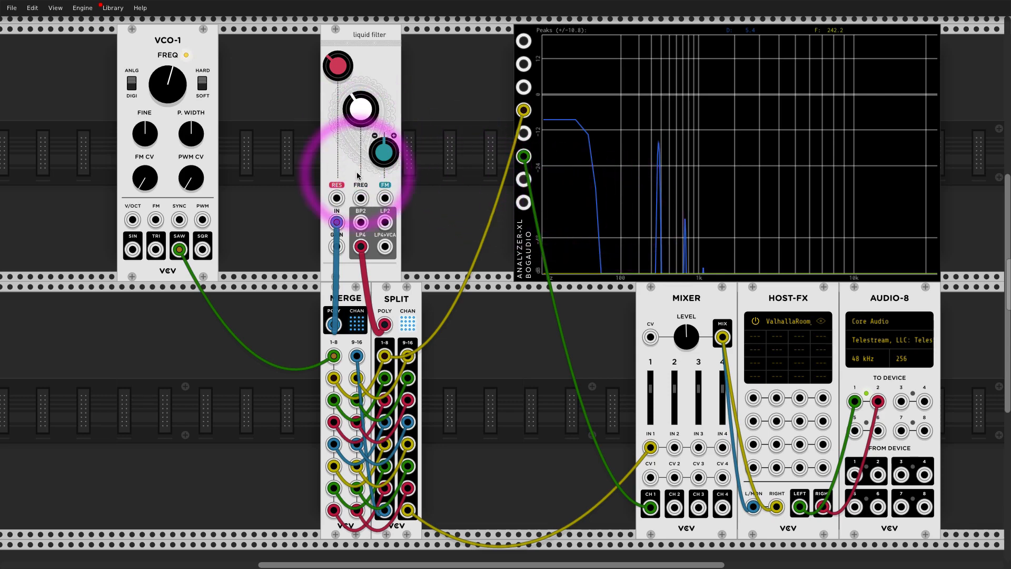
{"action": "mouse_move", "coordinate": [299, 387]}
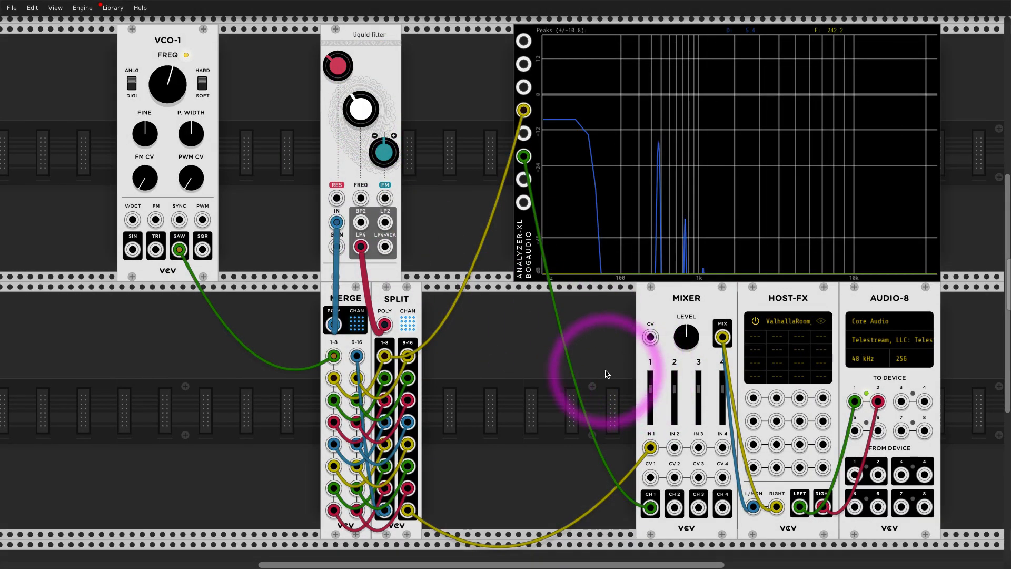
{"action": "scroll", "scroll_direction": "down", "scroll_amount": 3}
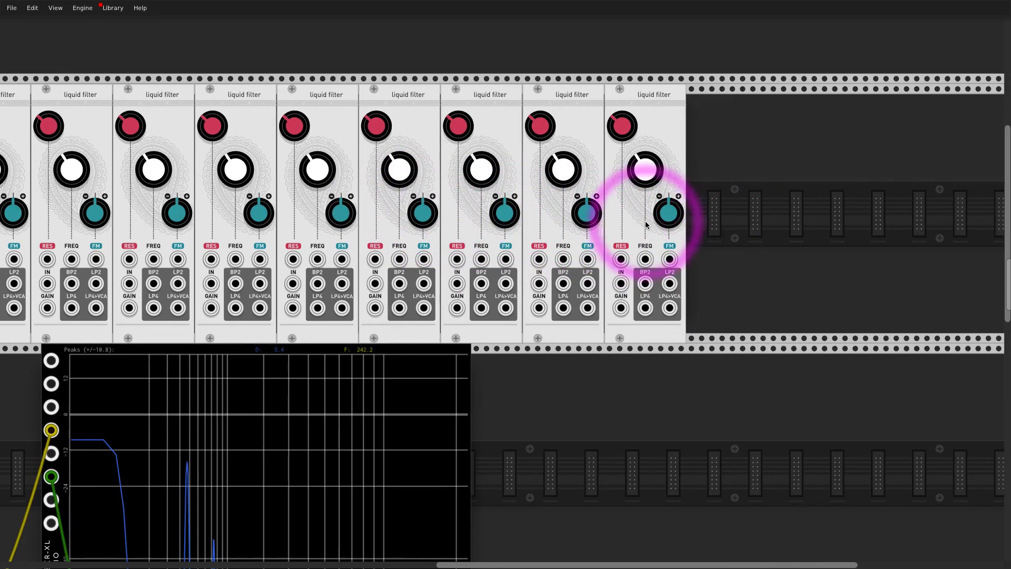
{"action": "scroll", "scroll_direction": "right", "scroll_amount": 3}
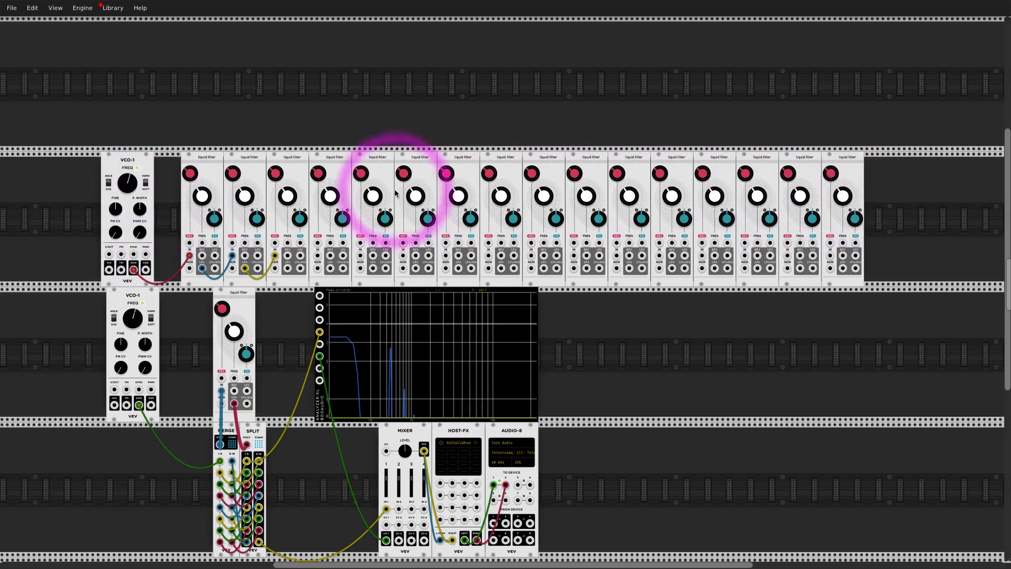
{"action": "mouse_move", "coordinate": [638, 195]}
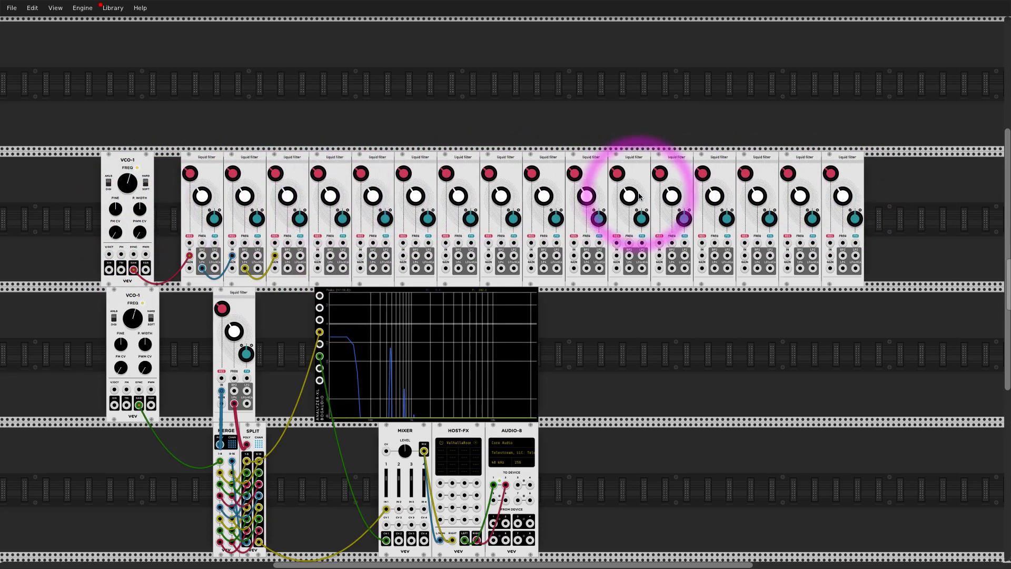
{"action": "mouse_move", "coordinate": [848, 205]}
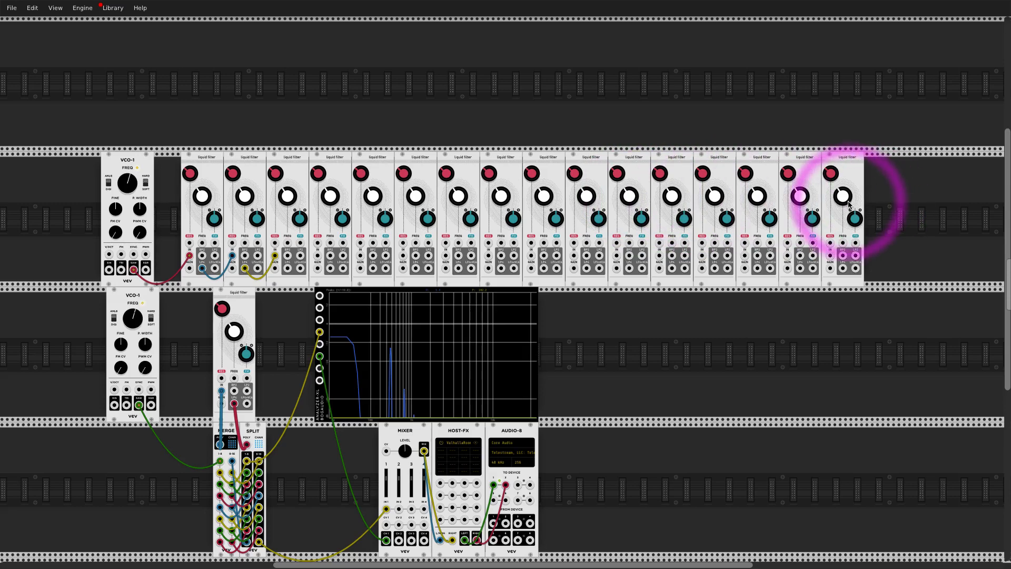
{"action": "mouse_move", "coordinate": [290, 189]}
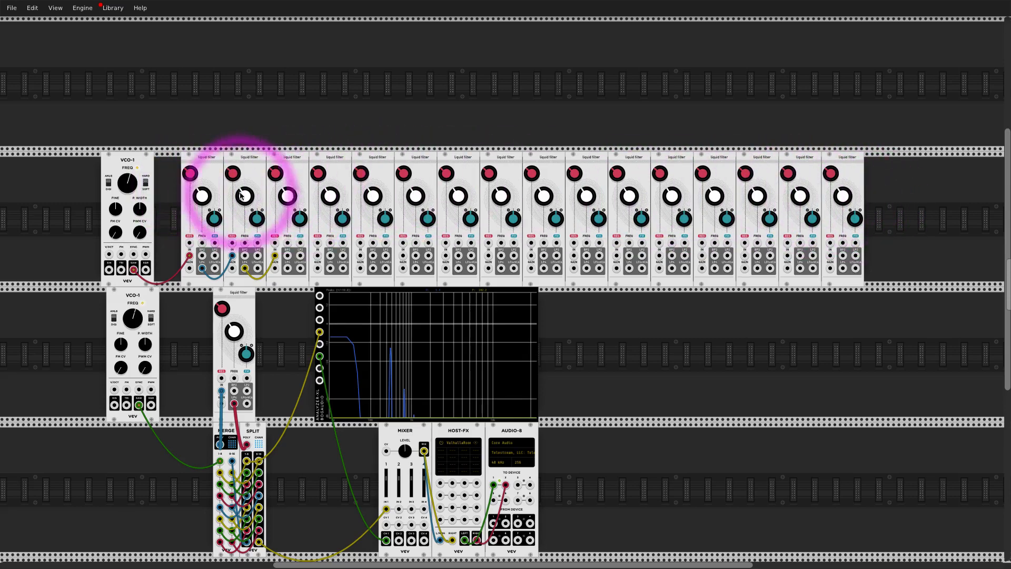
{"action": "mouse_move", "coordinate": [770, 229]}
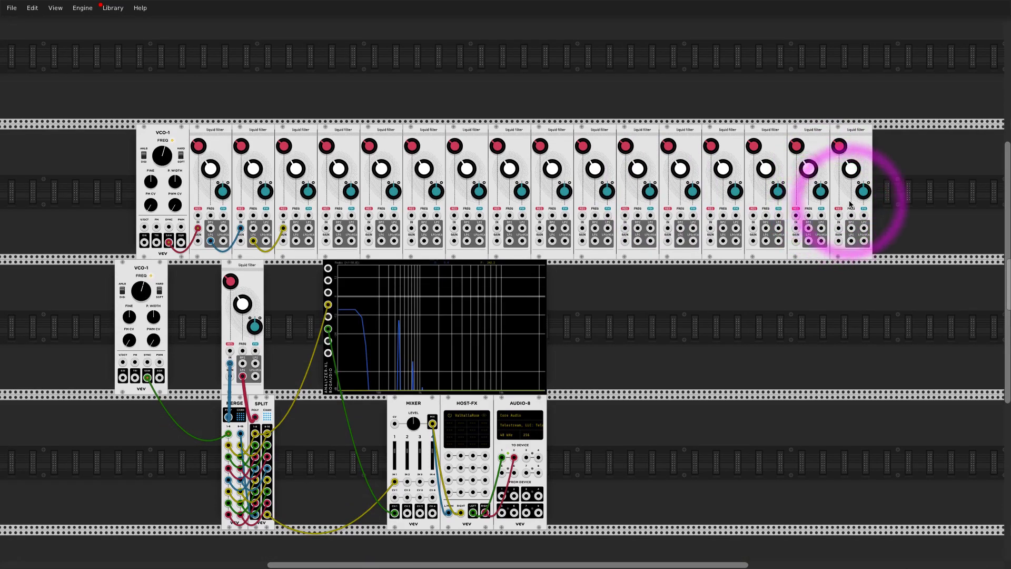
{"action": "scroll", "scroll_direction": "down", "scroll_amount": 3}
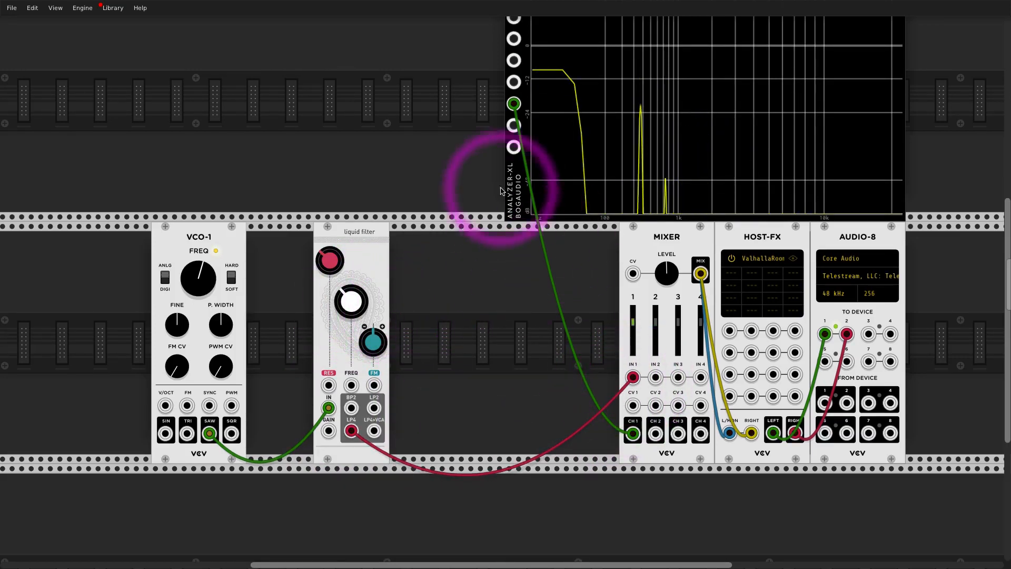
{"action": "mouse_move", "coordinate": [558, 333]}
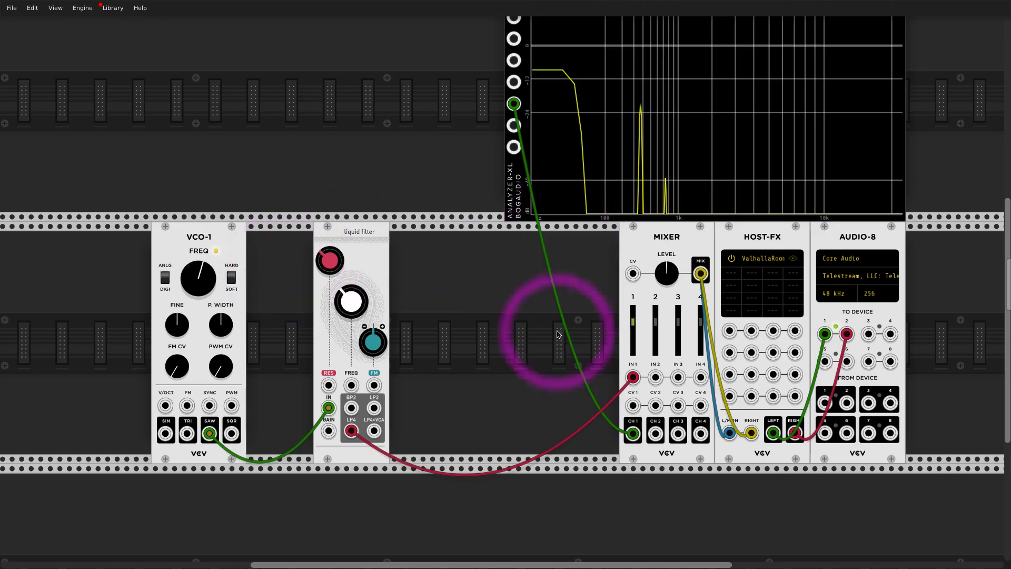
{"action": "mouse_move", "coordinate": [170, 244]}
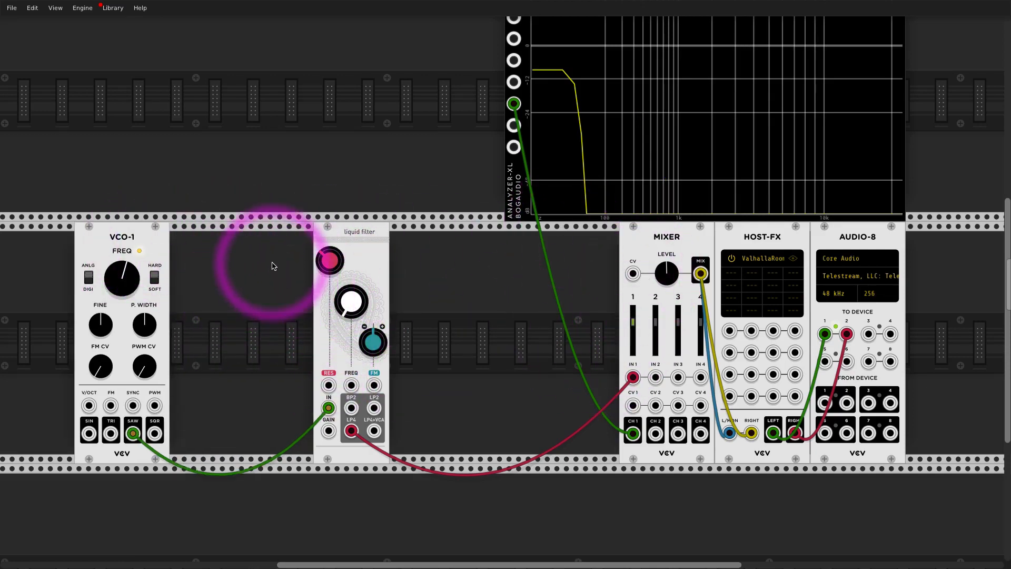
{"action": "mouse_move", "coordinate": [329, 291]}
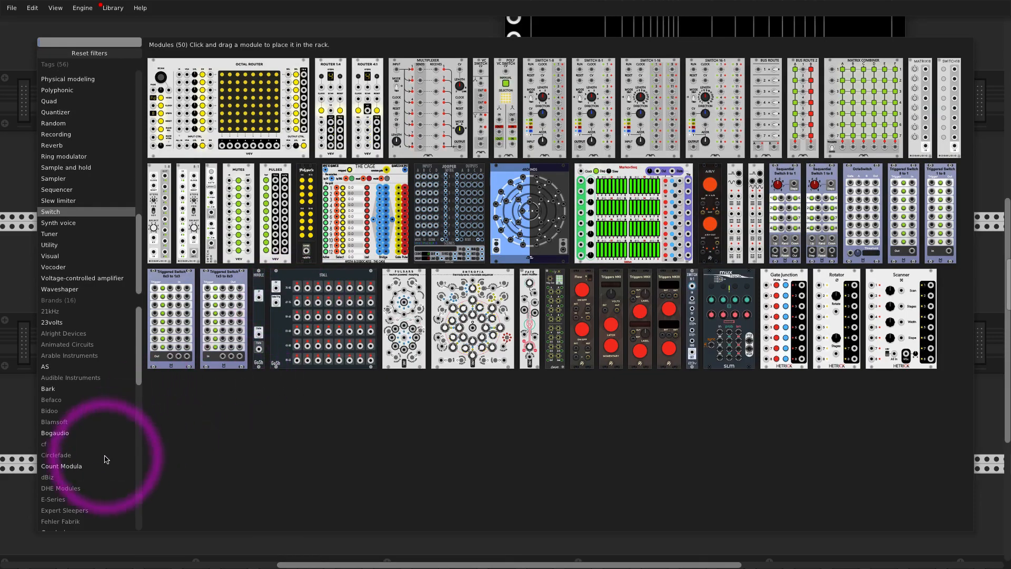
Clear the Switch tag and filter the Module Browser to the VCV brand.
{"action": "left_click", "coordinate": [47, 480]}
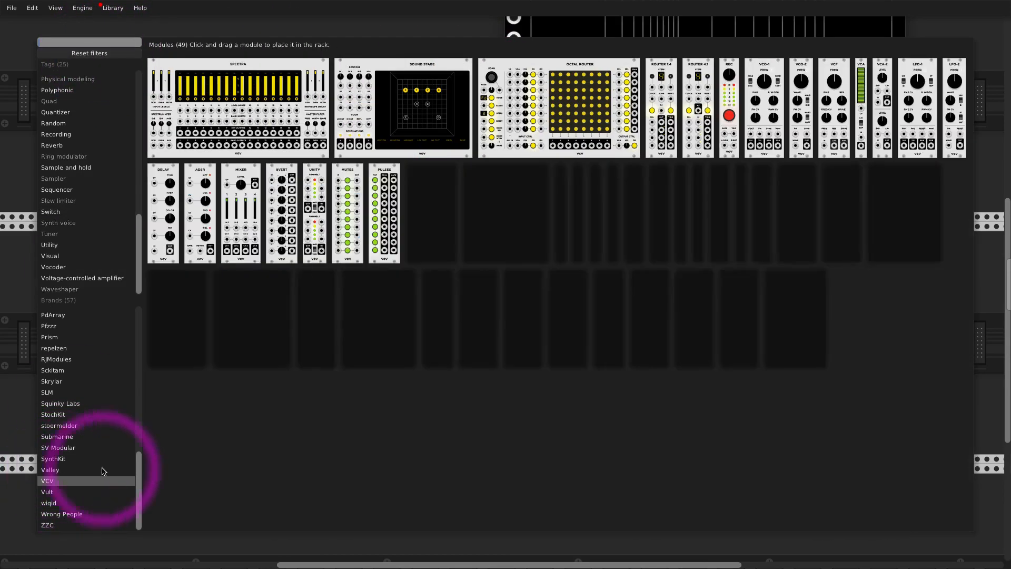
{"action": "left_click", "coordinate": [47, 480]}
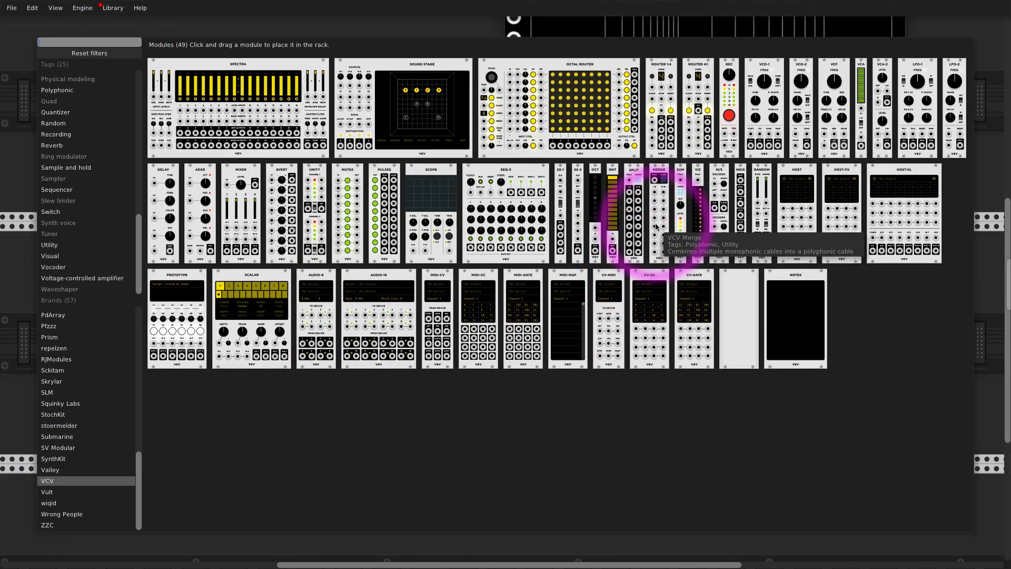
{"action": "mouse_move", "coordinate": [681, 229]}
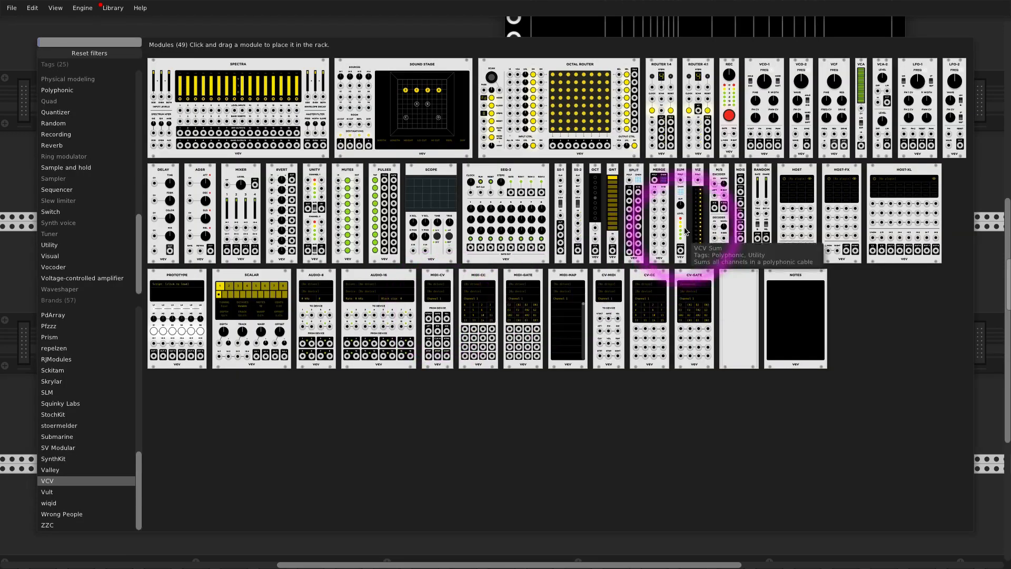
{"action": "mouse_move", "coordinate": [631, 212]}
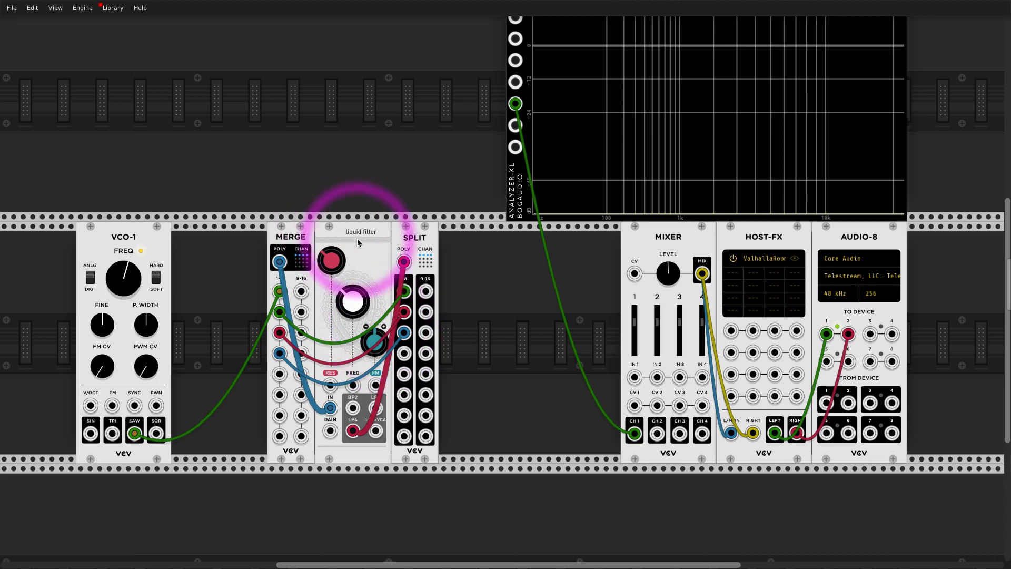
Put the Liquid Filter above Merge and Split, cabling Split outputs into Merge inputs.
{"action": "scroll", "scroll_direction": "down", "scroll_amount": 3}
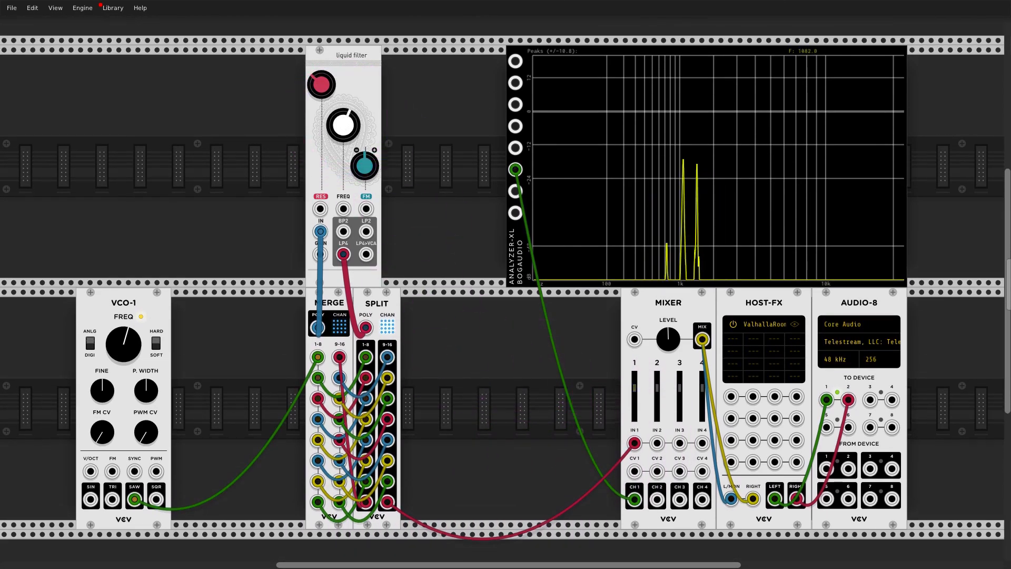
Cable another Split output to Analyzer-XL input 4 for a blue spectrum.
{"action": "left_click_drag", "start_coordinate": [341, 126], "coordinate": [348, 116]}
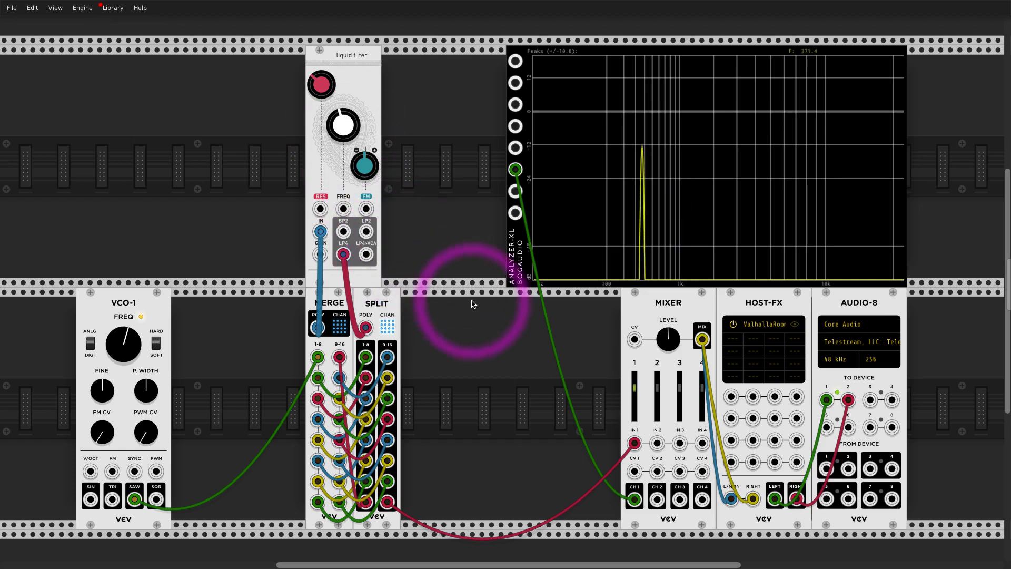
{"action": "mouse_move", "coordinate": [342, 77]}
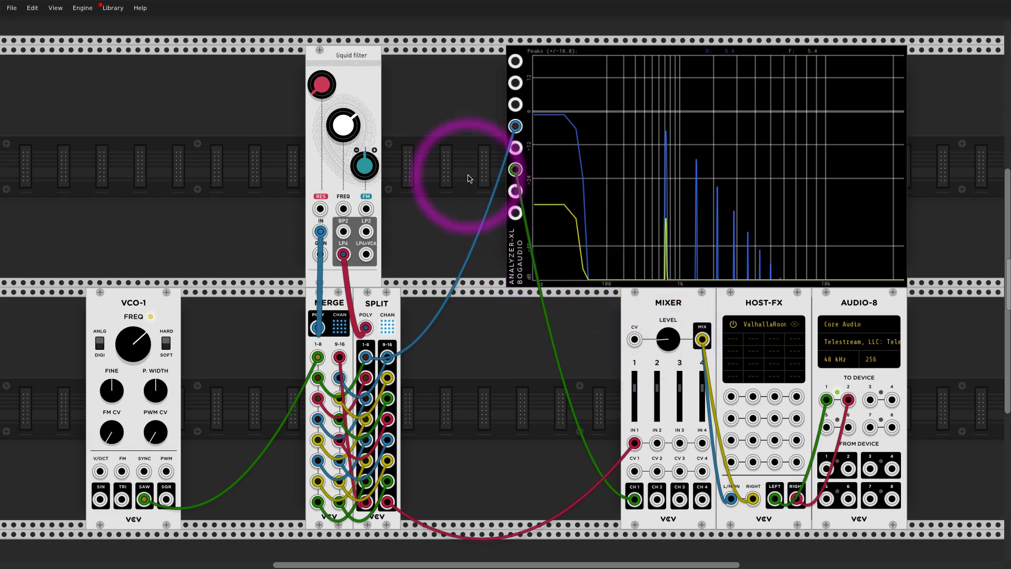
{"action": "mouse_move", "coordinate": [341, 97]}
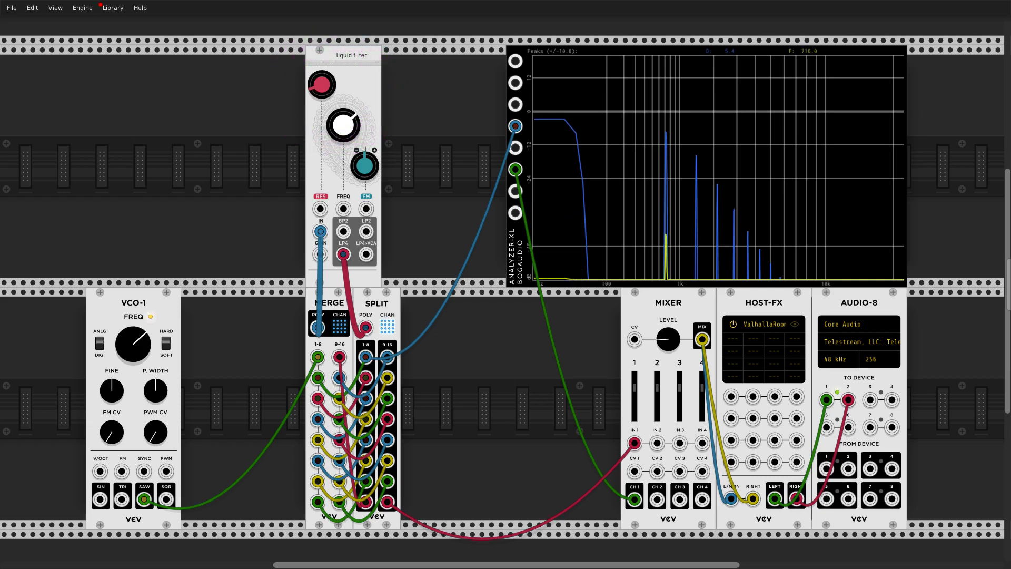
Adjust the Liquid Filter knobs until the analyzer shows a comb of resonant peaks.
{"action": "left_click_drag", "start_coordinate": [342, 126], "coordinate": [348, 119]}
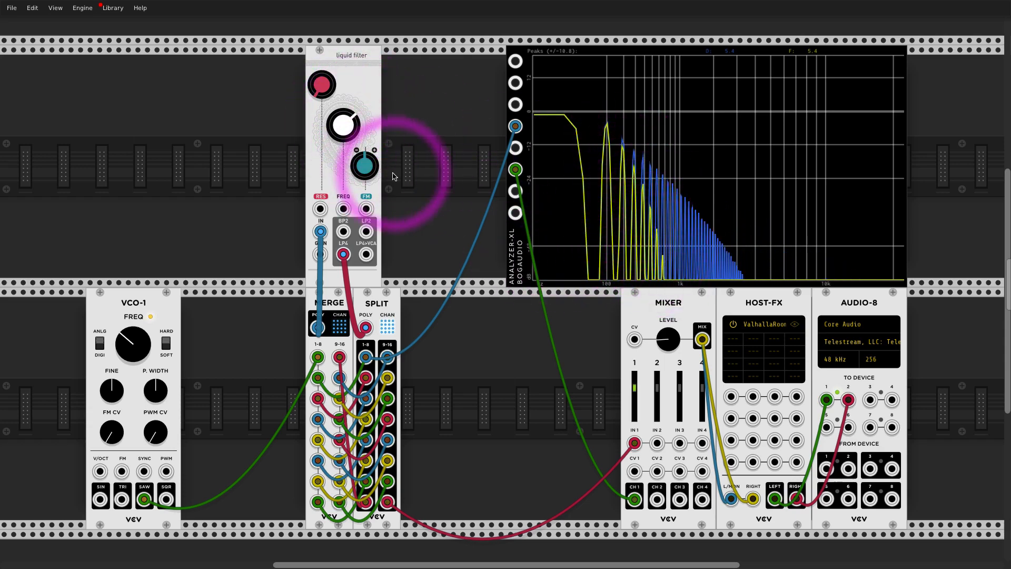
{"action": "mouse_move", "coordinate": [393, 173]}
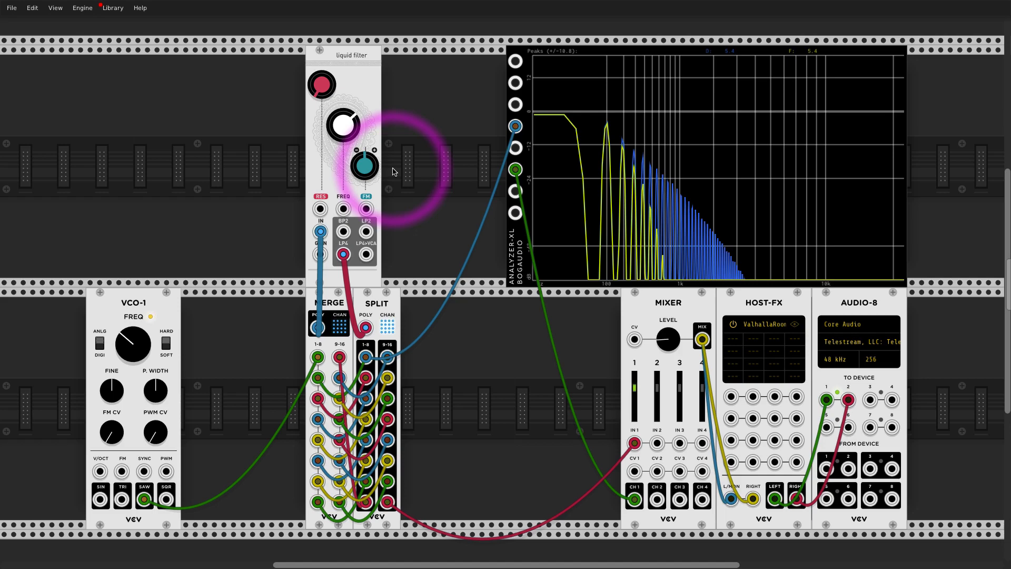
{"action": "mouse_move", "coordinate": [575, 137]}
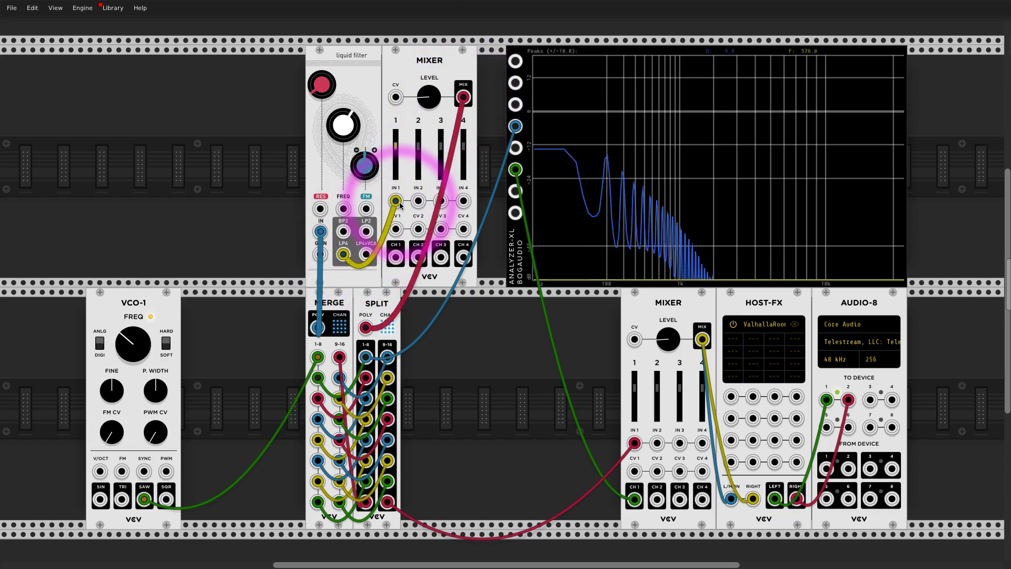
Raise fader 1 on the new loop mixer and fine-tune the loop level.
{"action": "left_click_drag", "start_coordinate": [428, 97], "coordinate": [428, 94]}
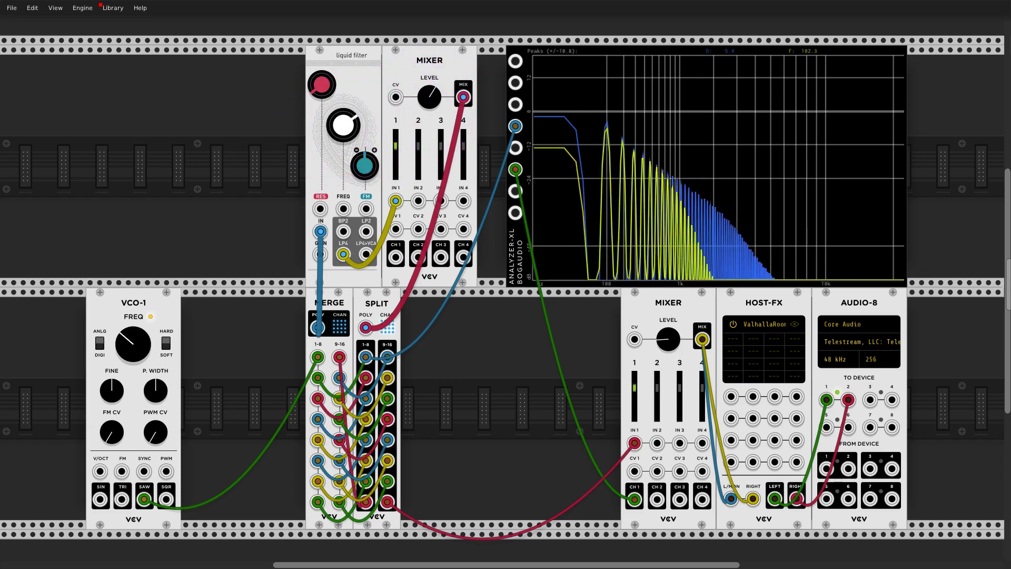
{"action": "left_click_drag", "start_coordinate": [342, 126], "coordinate": [342, 115]}
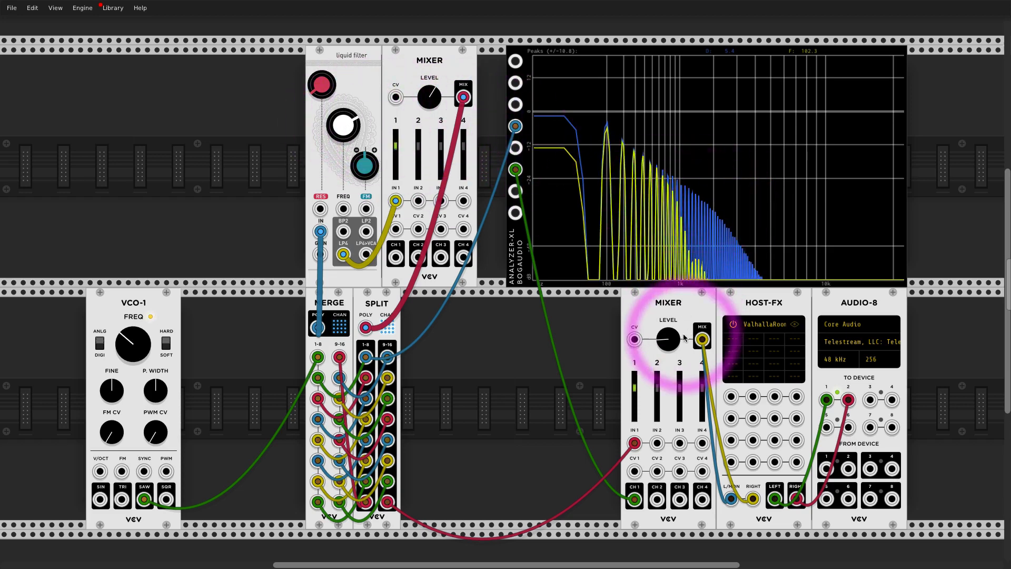
{"action": "mouse_move", "coordinate": [677, 216]}
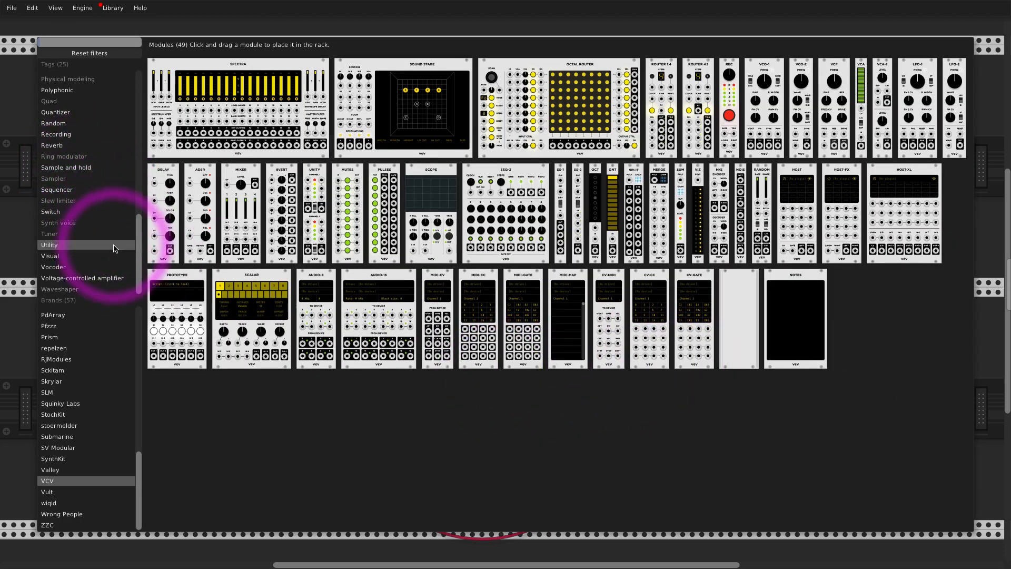
Filter the module library by the Switch tag to list the Hetrick Scanner.
{"action": "left_click", "coordinate": [51, 212]}
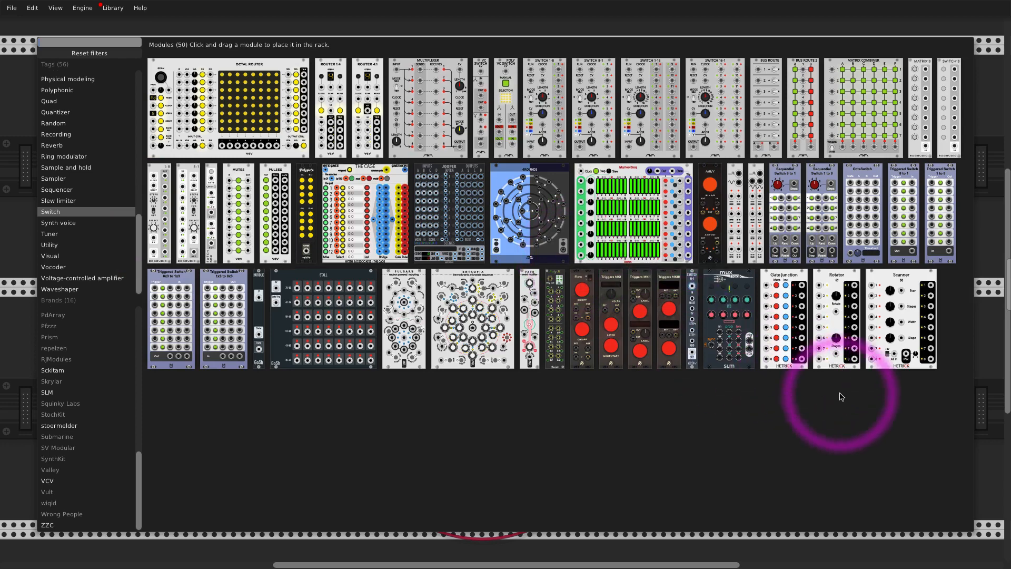
{"action": "mouse_move", "coordinate": [895, 281]}
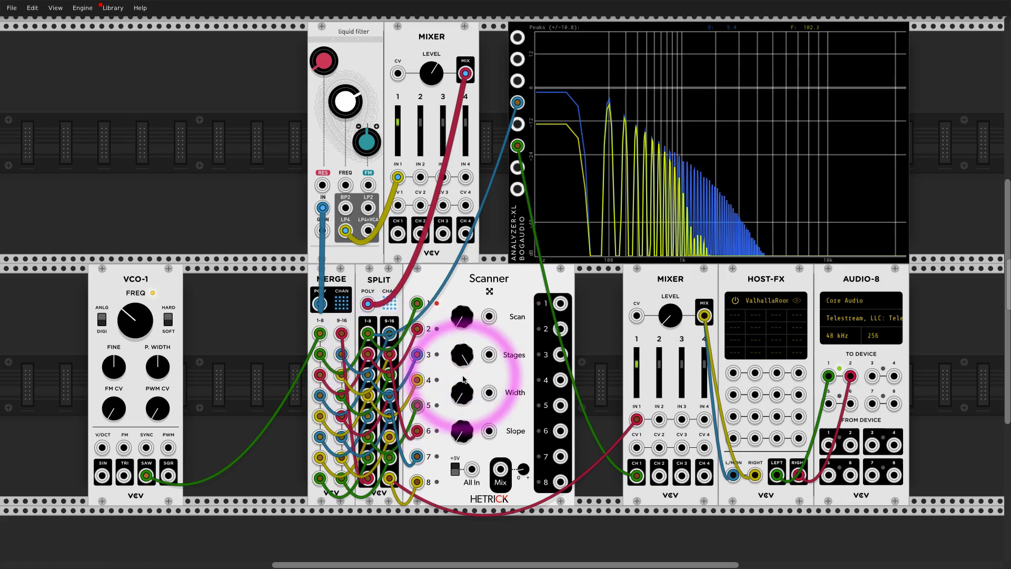
{"action": "mouse_move", "coordinate": [639, 441]}
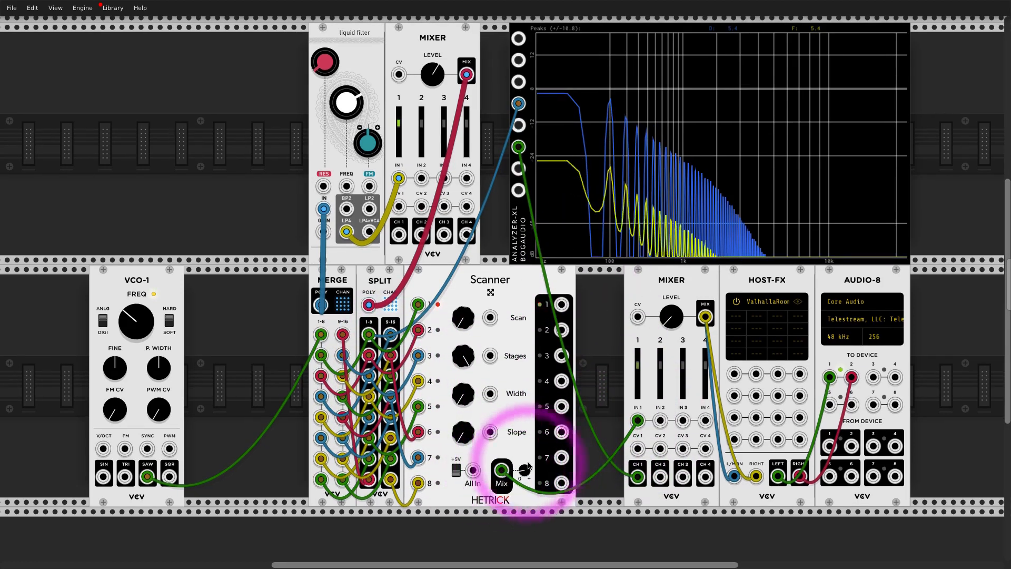
Add a Hetrick Scanner fed by Split outputs 1–8, its mix going to the main Mixer.
{"action": "scroll", "scroll_direction": "up", "scroll_amount": 3}
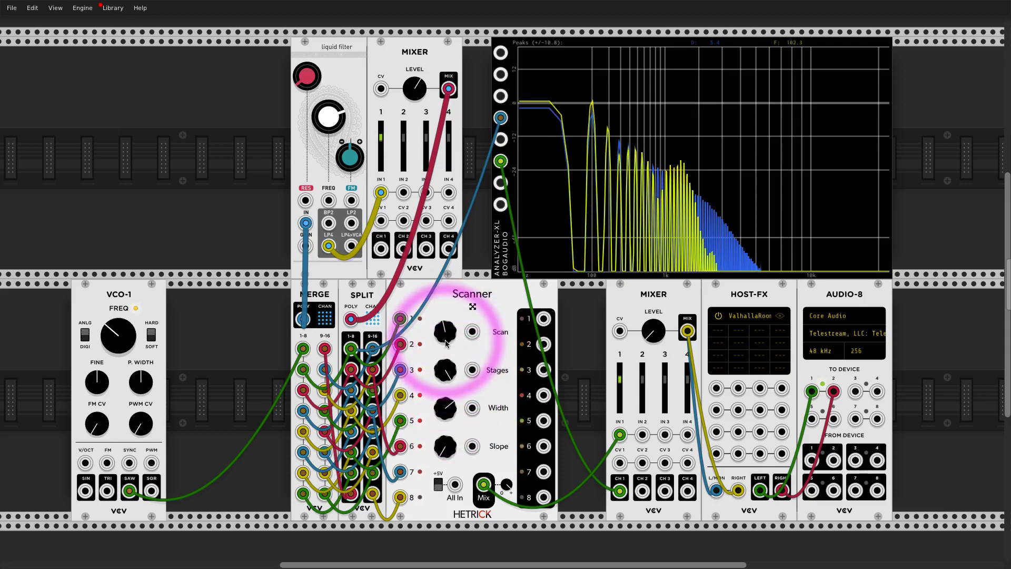
{"action": "mouse_move", "coordinate": [328, 116]}
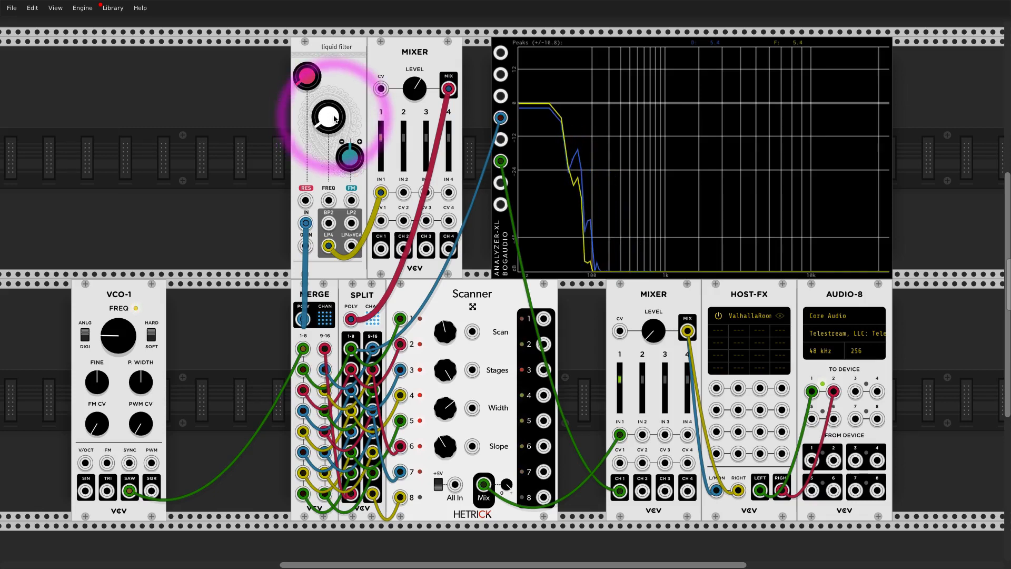
{"action": "mouse_move", "coordinate": [311, 292]}
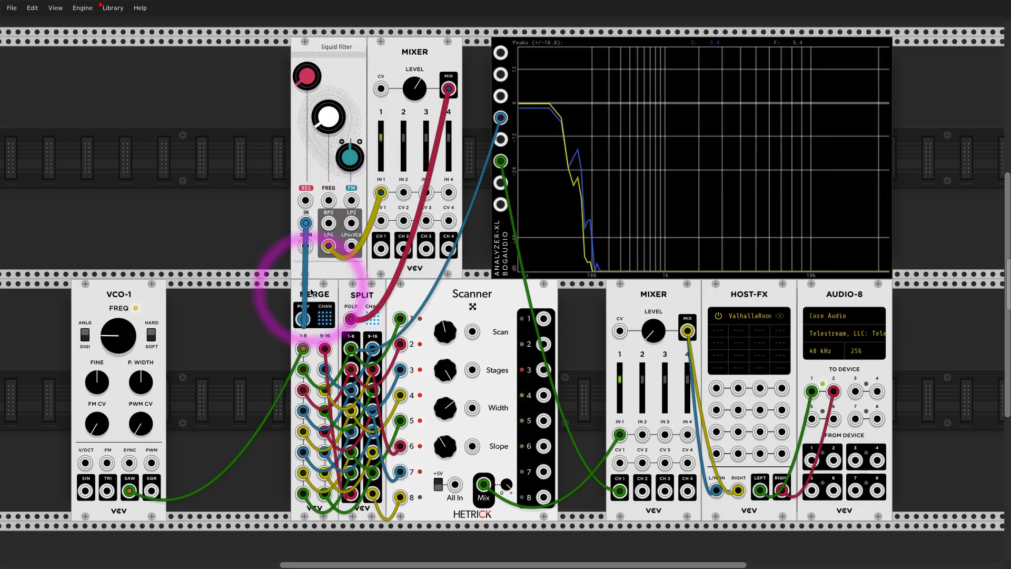
Move Merge and the Liquid Filter leftward to spread out the loop cables.
{"action": "scroll", "scroll_direction": "right", "scroll_amount": 3}
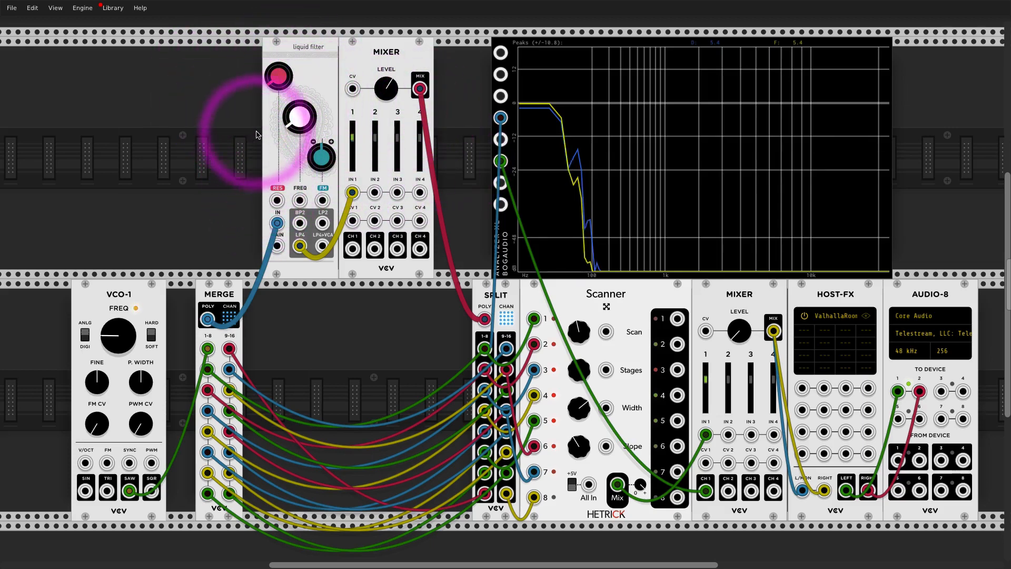
{"action": "mouse_move", "coordinate": [454, 519]}
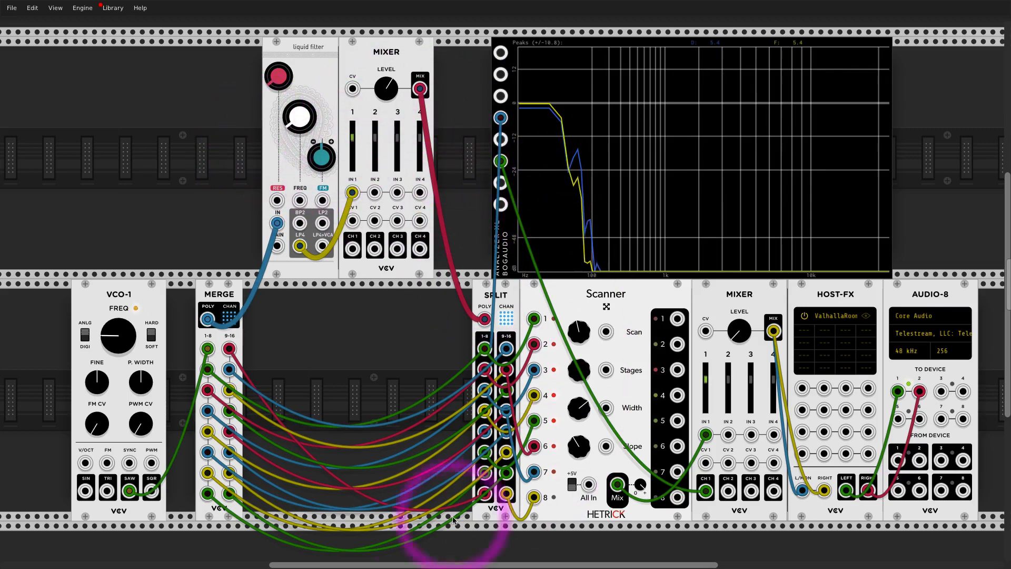